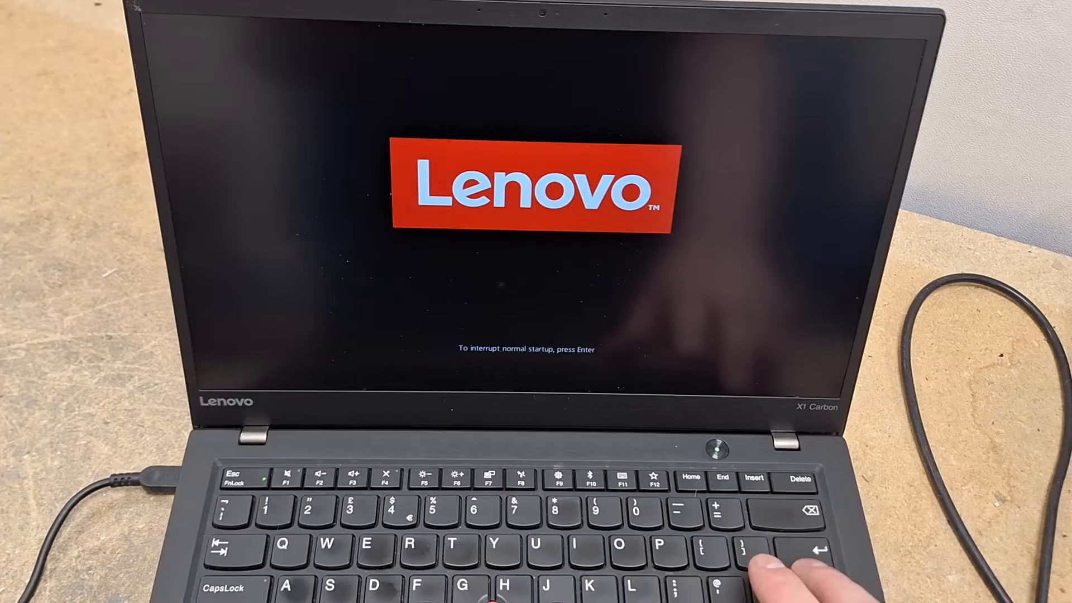
Interrupt normal startup at the Lenovo logo to bring up the startup menu
key(Enter)
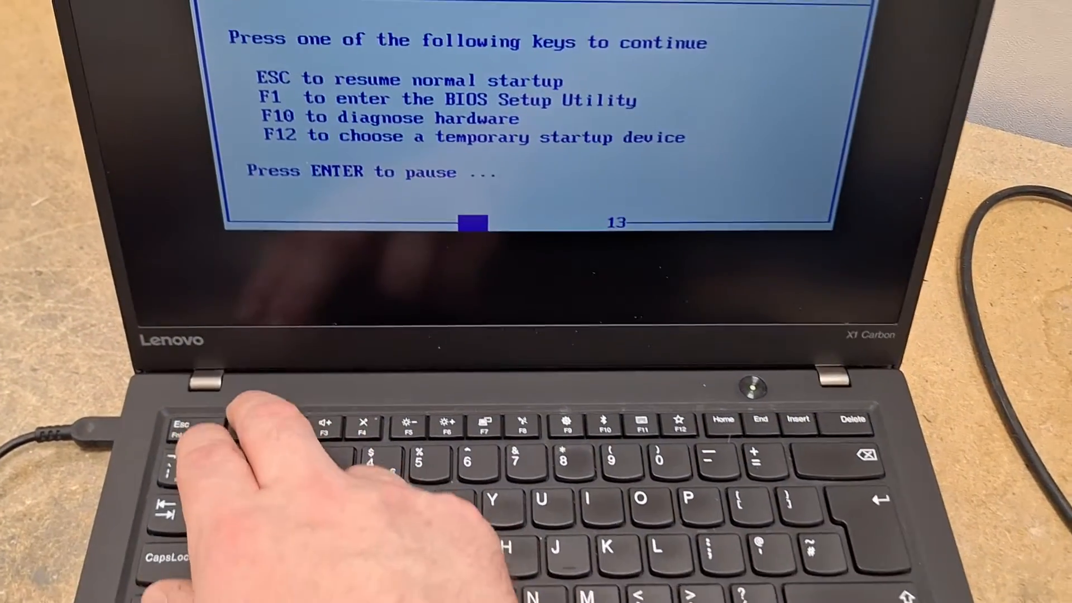
Enter ThinkPad Setup with F1 and move down to the Security Chip option
key(f1)
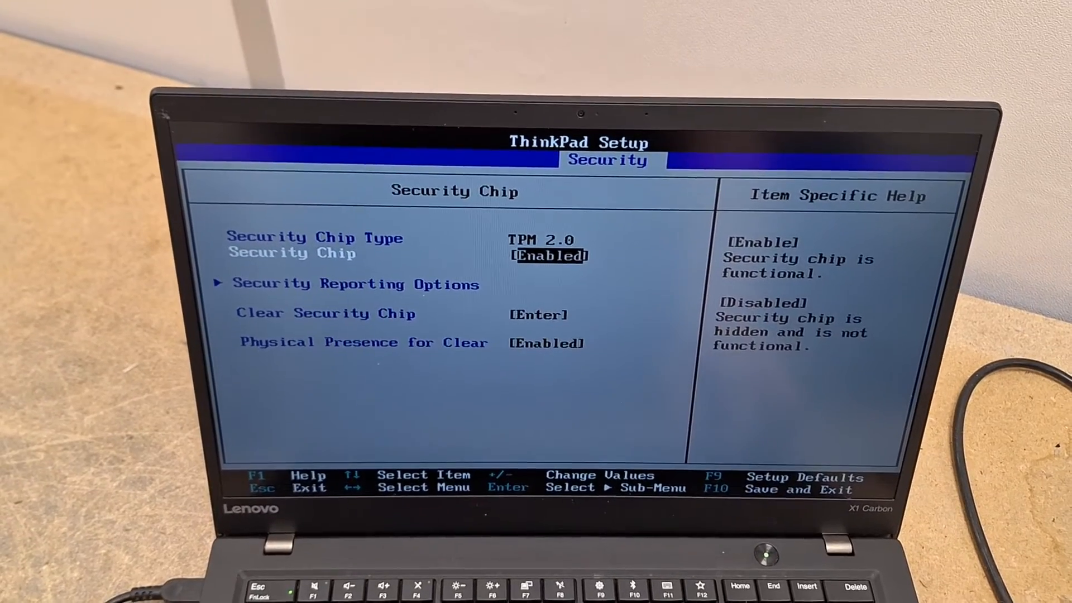
key(down)
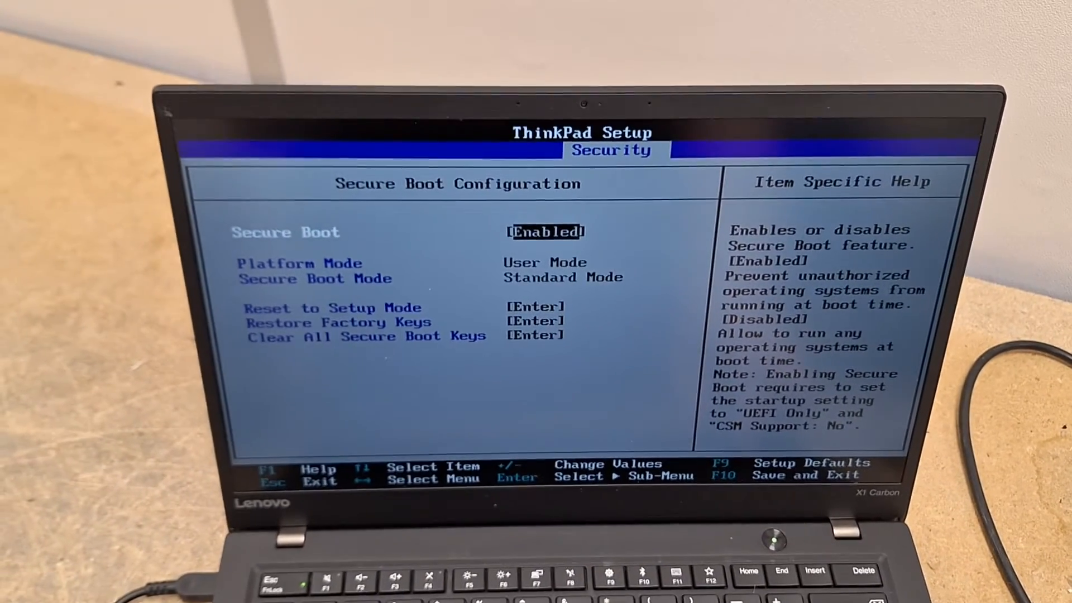
Move past Reset to Setup Mode to the Clear All Secure Boot Keys option
key(Down)
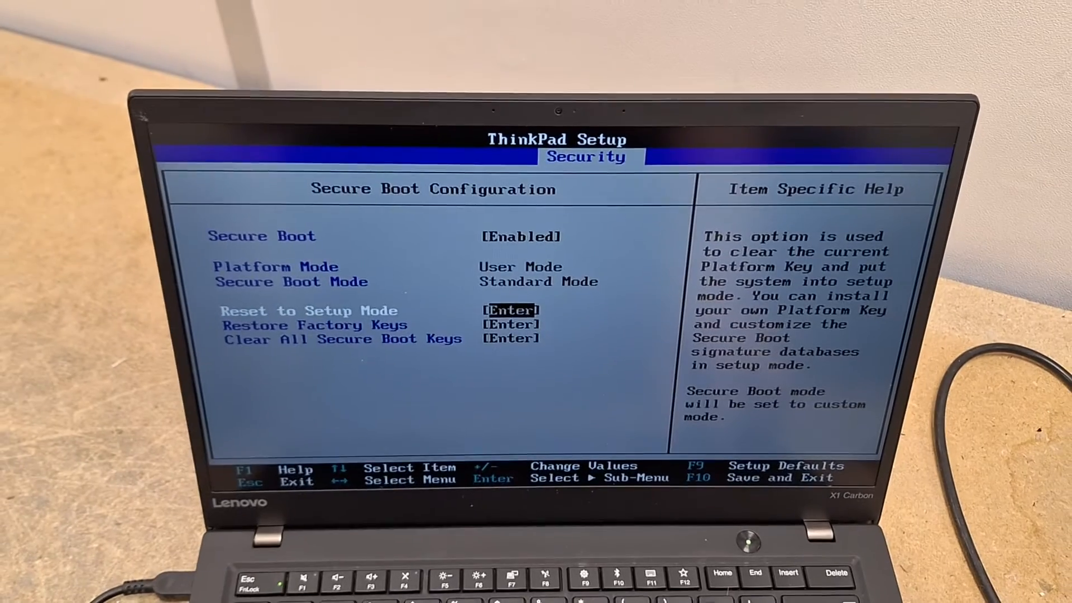
key(Down)
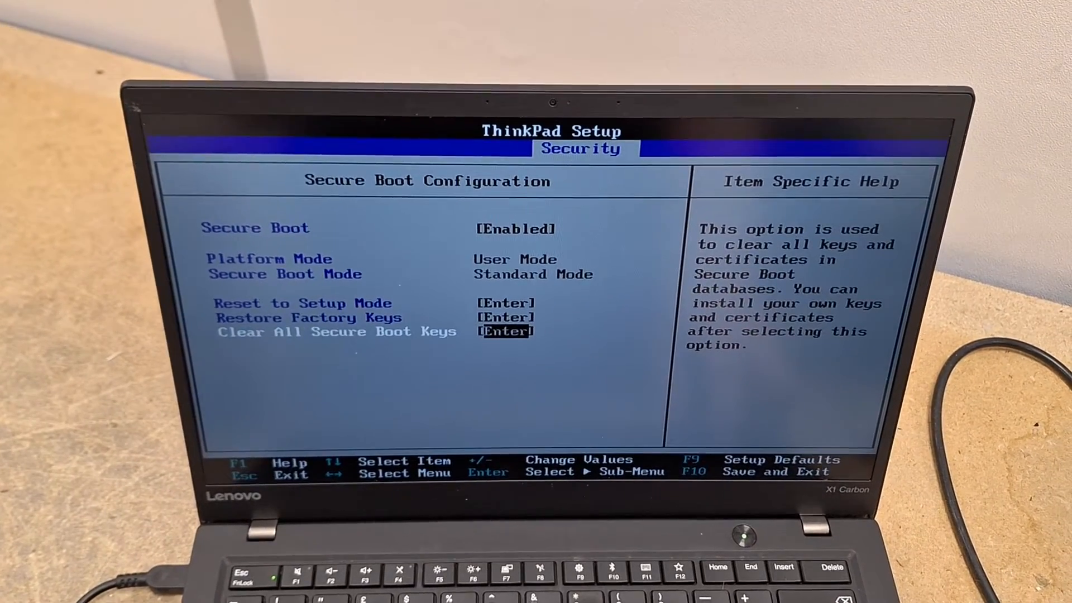